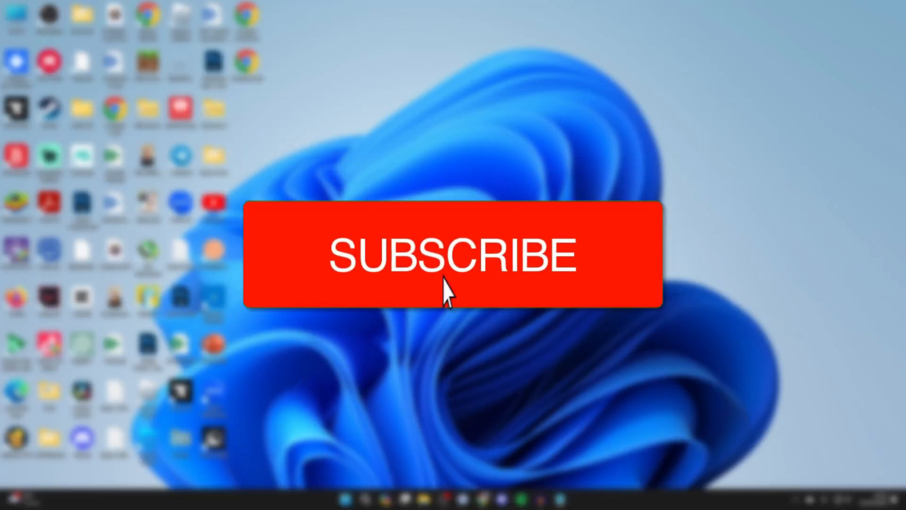
Search for 'device' and launch Device Manager from the results.
left_click(454, 254)
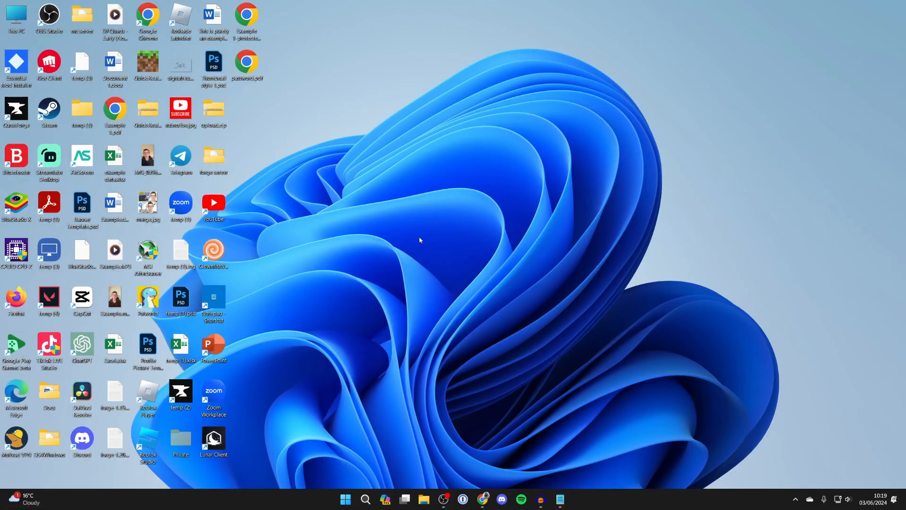
mouse_move(369, 438)
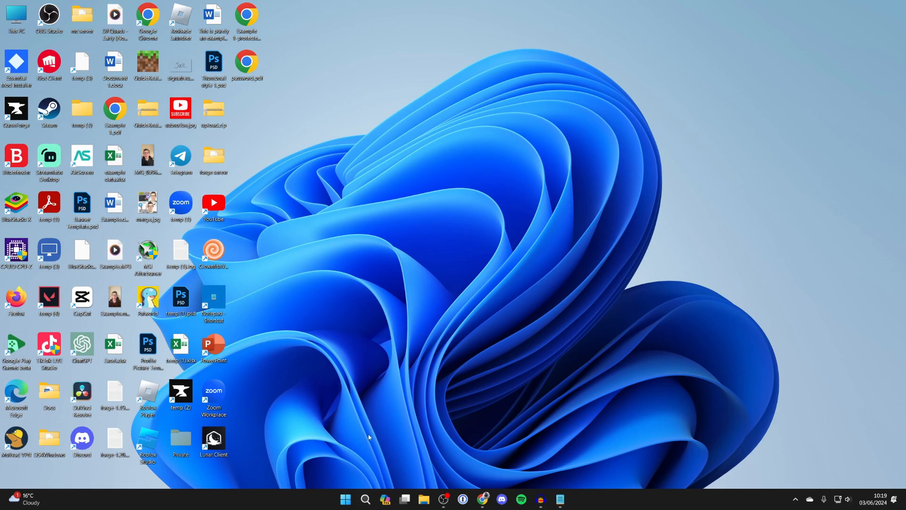
left_click(365, 503)
type("device")
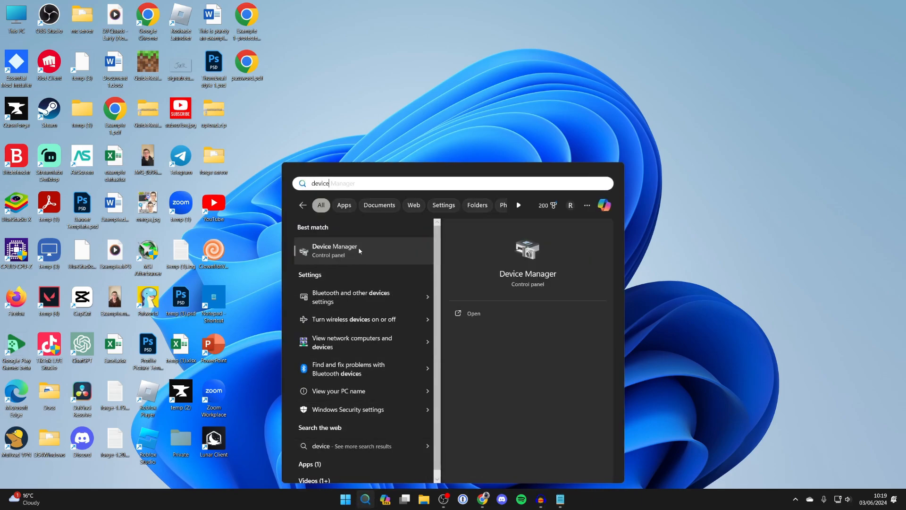
left_click(335, 250)
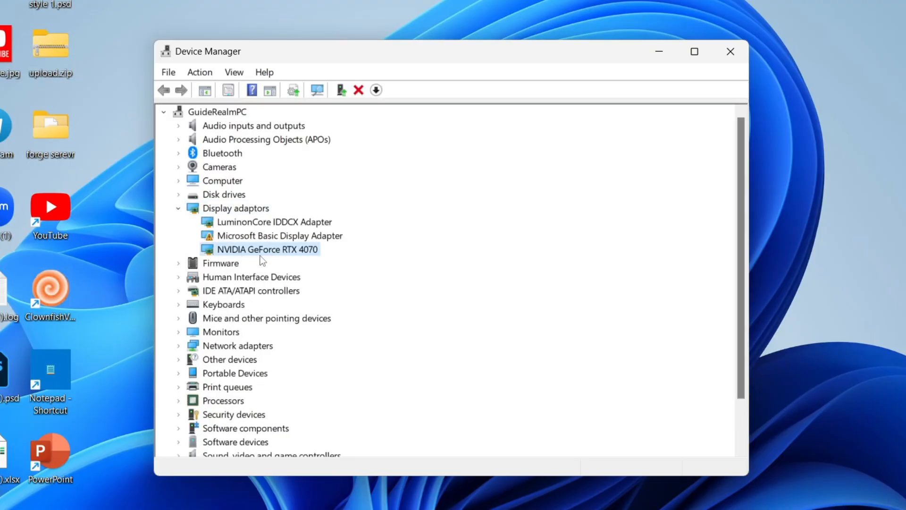
mouse_move(286, 245)
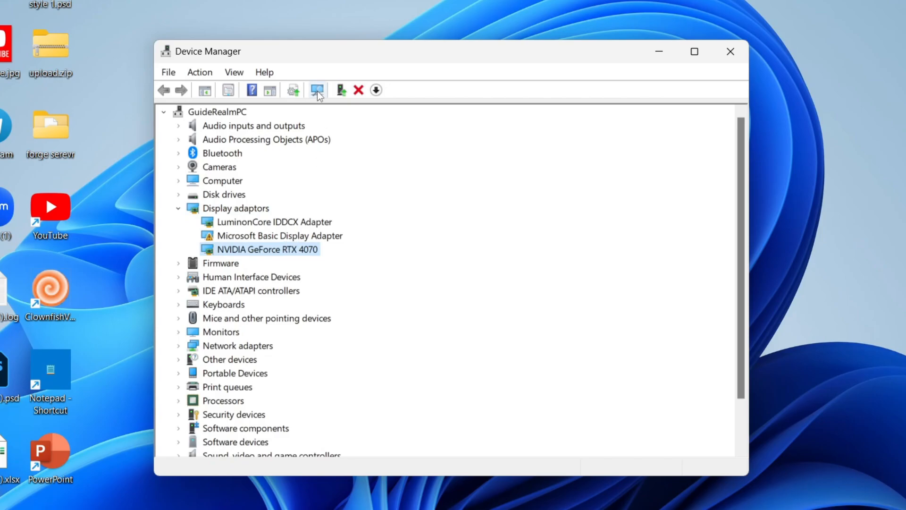
Rescan hardware, show hidden devices, inspect the NVIDIA GeForce RTX 4070 entry, and close Device Manager.
left_click(317, 90)
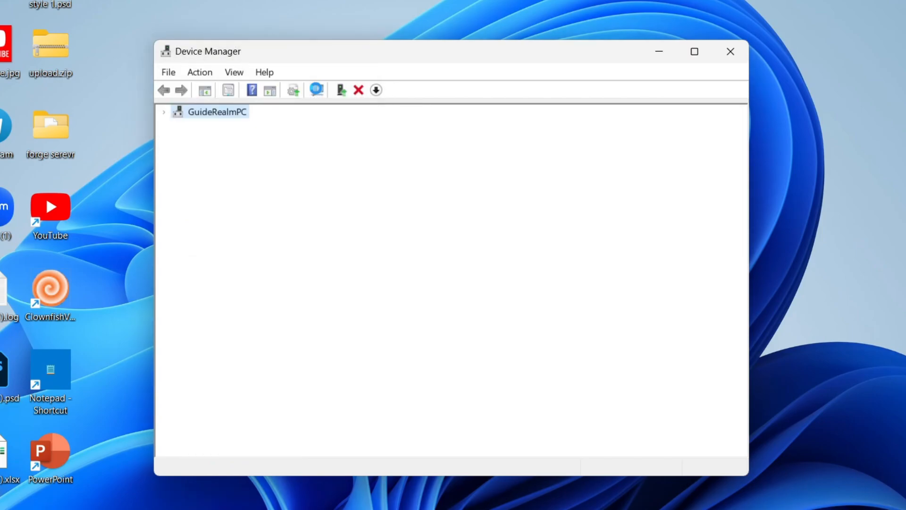
left_click(164, 112)
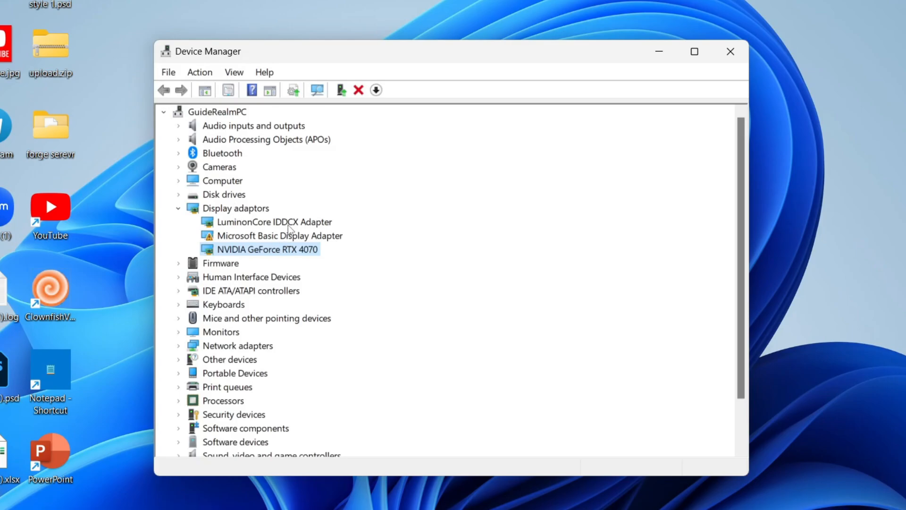
mouse_move(231, 251)
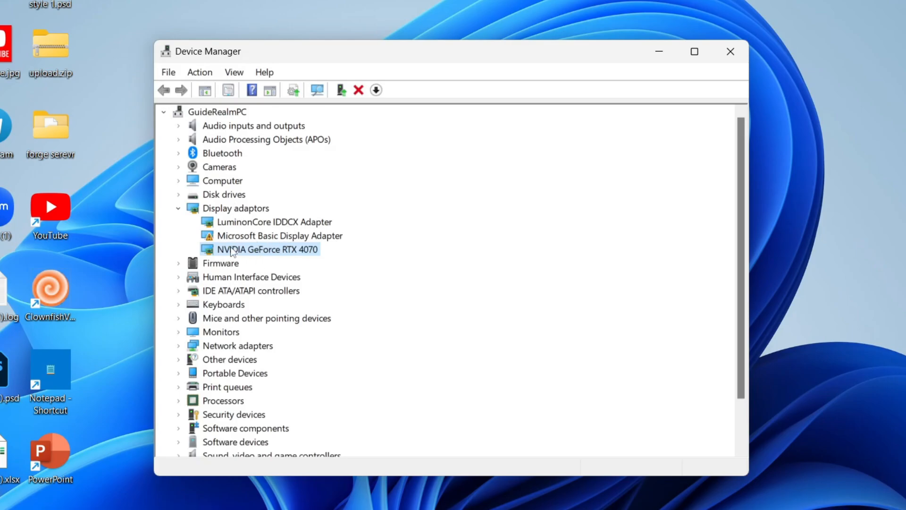
mouse_move(234, 72)
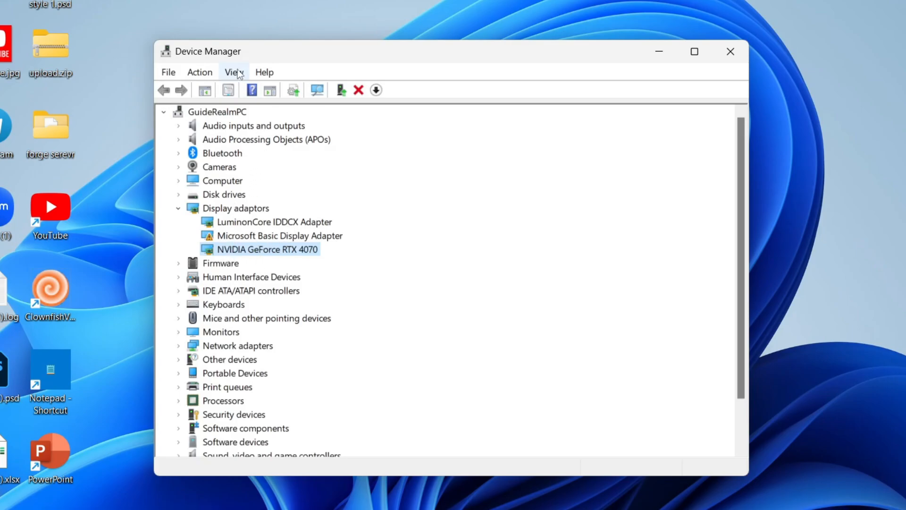
left_click(234, 72)
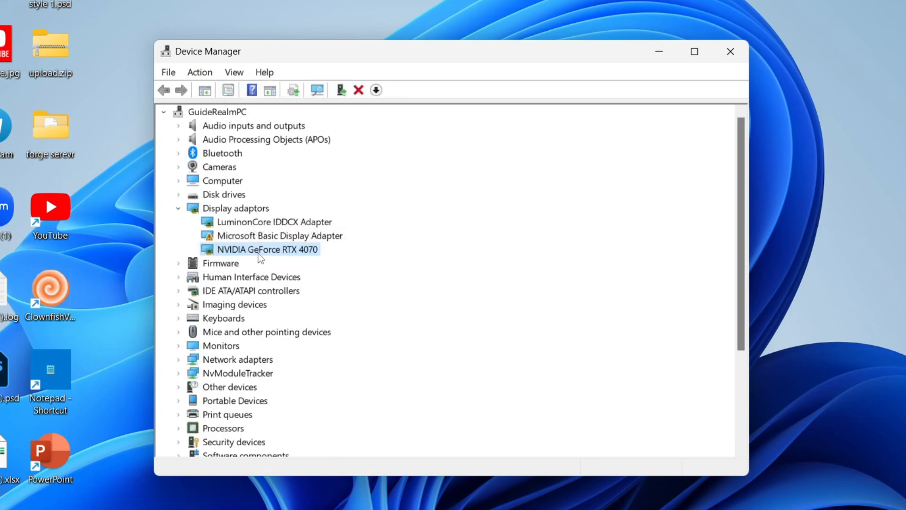
mouse_move(259, 258)
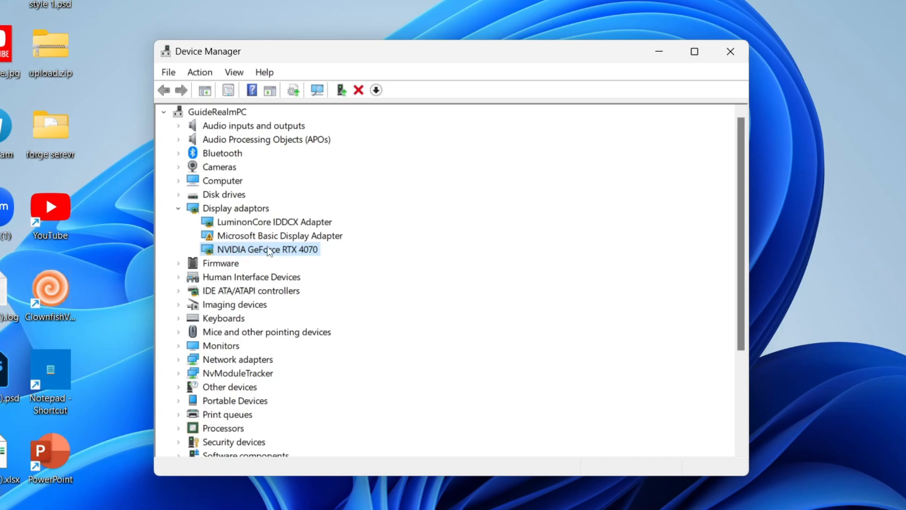
right_click(266, 249)
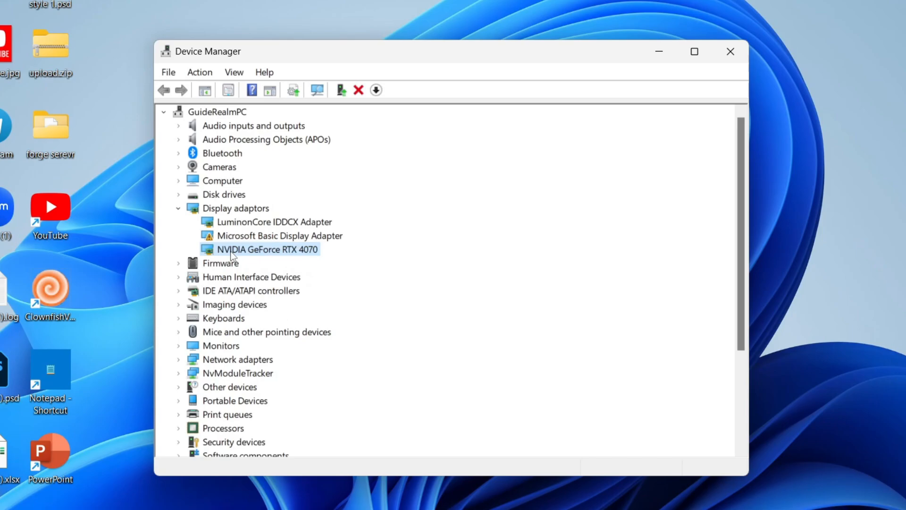
left_click(730, 51)
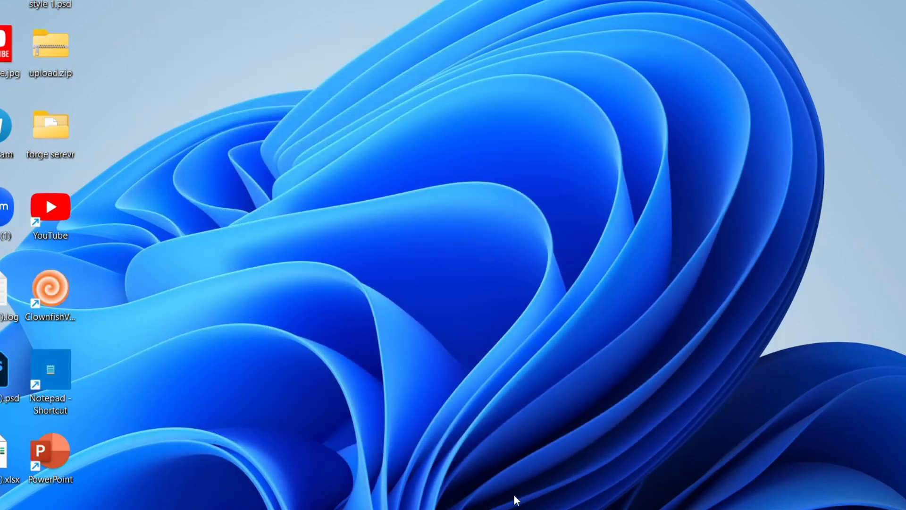
mouse_move(411, 505)
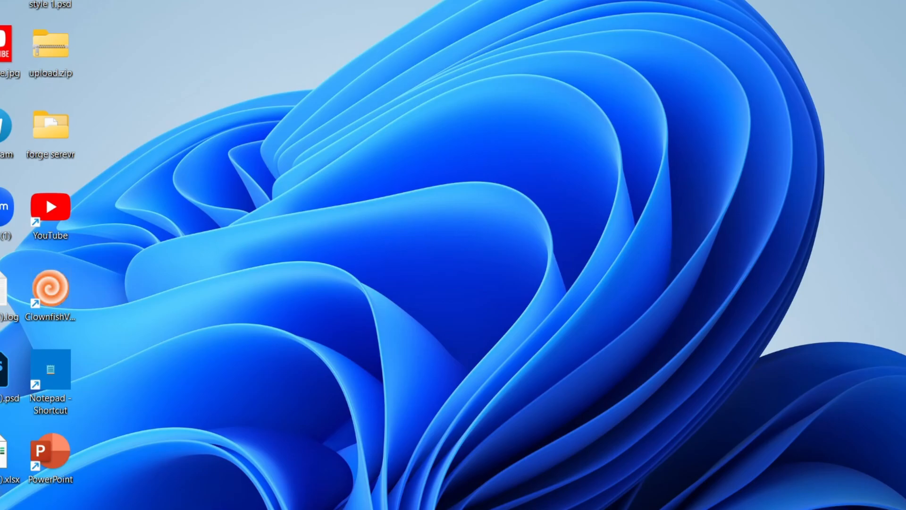
mouse_move(392, 393)
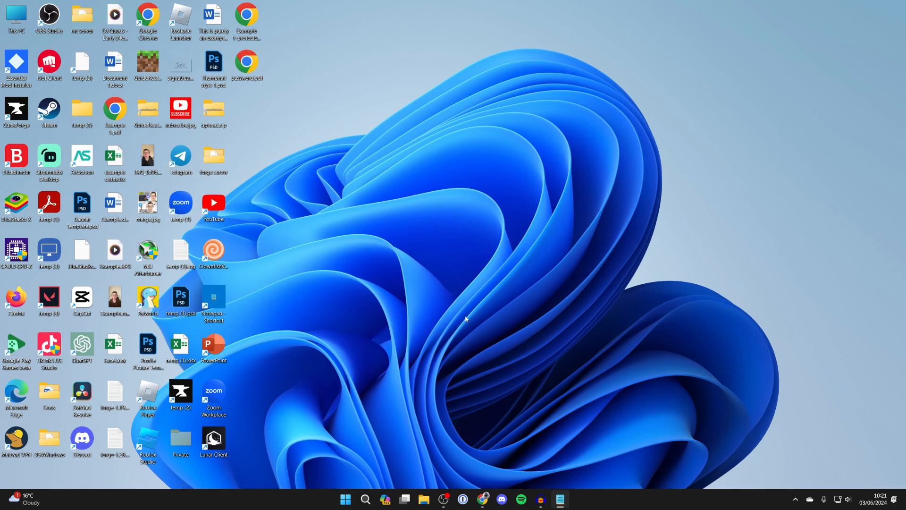
mouse_move(456, 345)
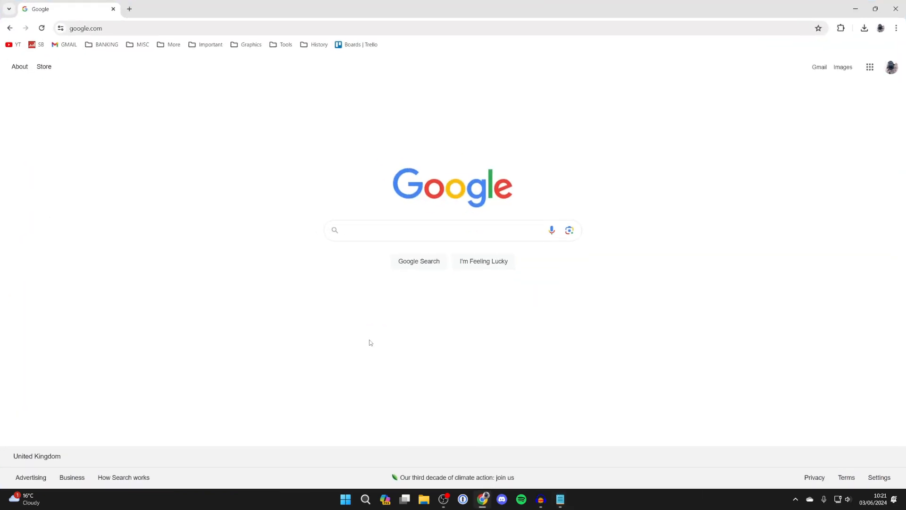
Focus the Google search box in Chrome.
left_click(453, 229)
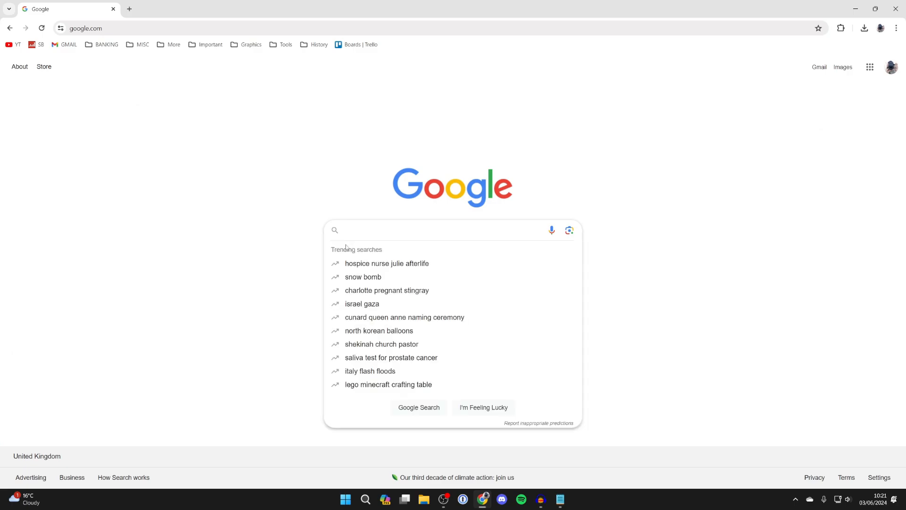
Search 'nvidia graphics driver' and open the NVIDIA Driver Downloads result.
type("nvidia gra")
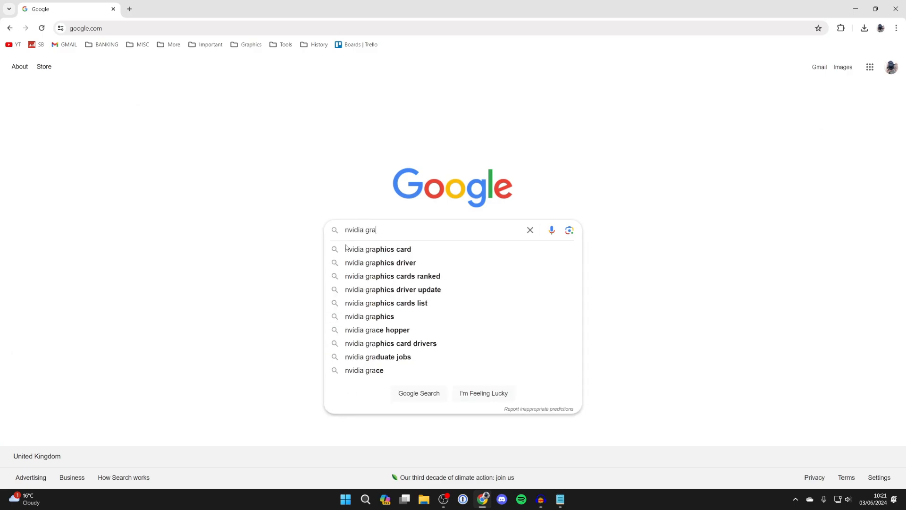
left_click(379, 262)
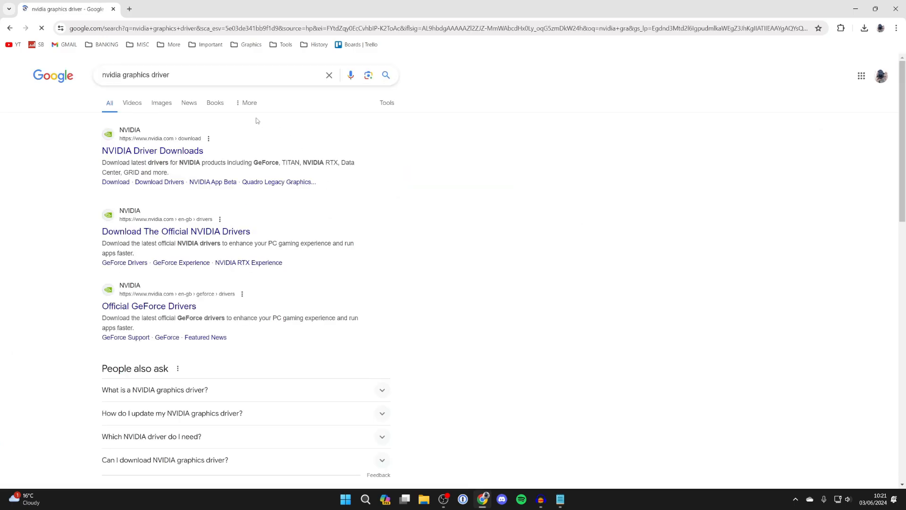
left_click(152, 150)
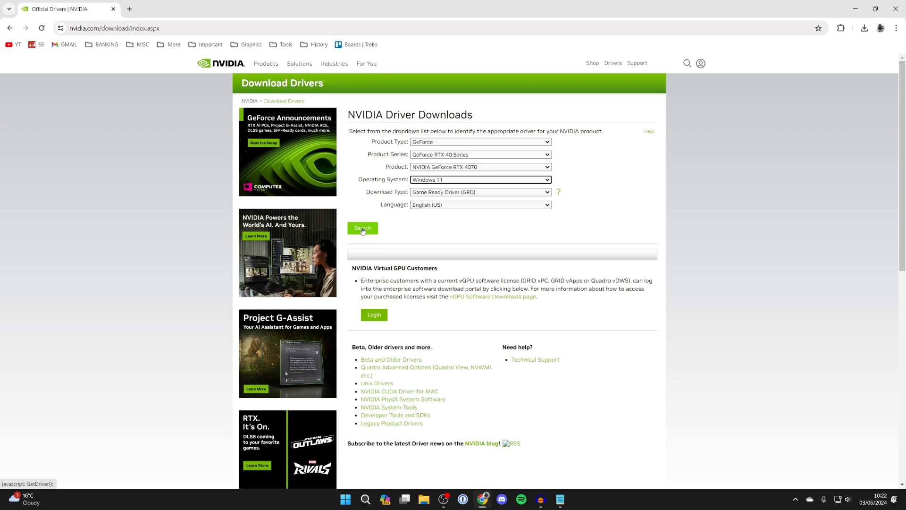
Find GeForce Game Ready Driver 555.85 and start its download.
left_click(363, 227)
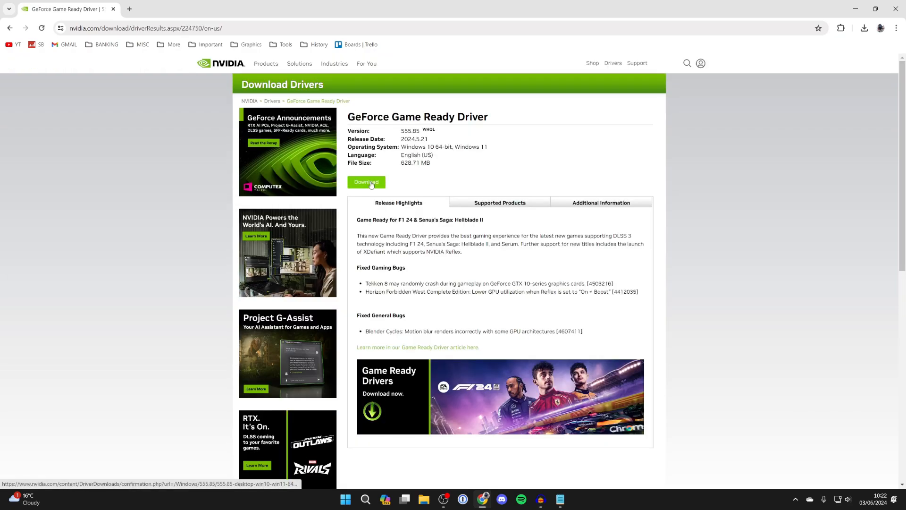
left_click(365, 183)
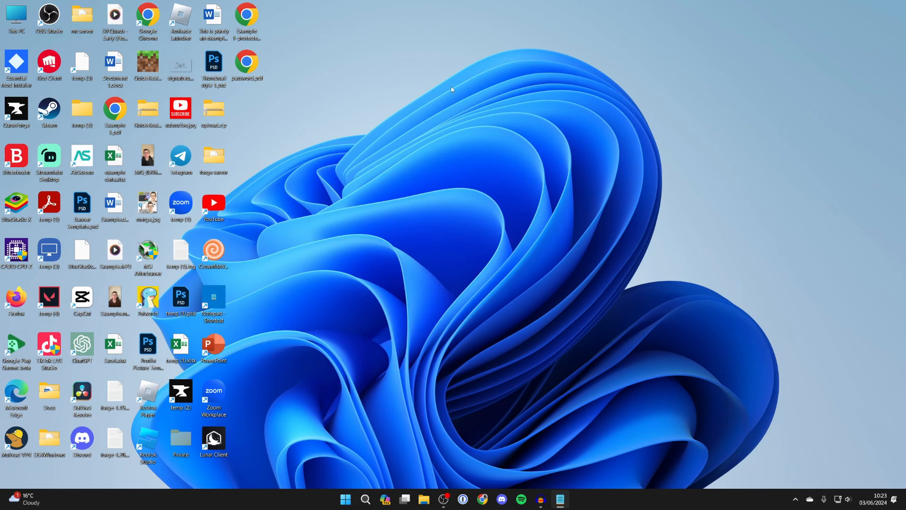
Launch Settings from Start and go to Windows Update's Update history.
left_click(345, 499)
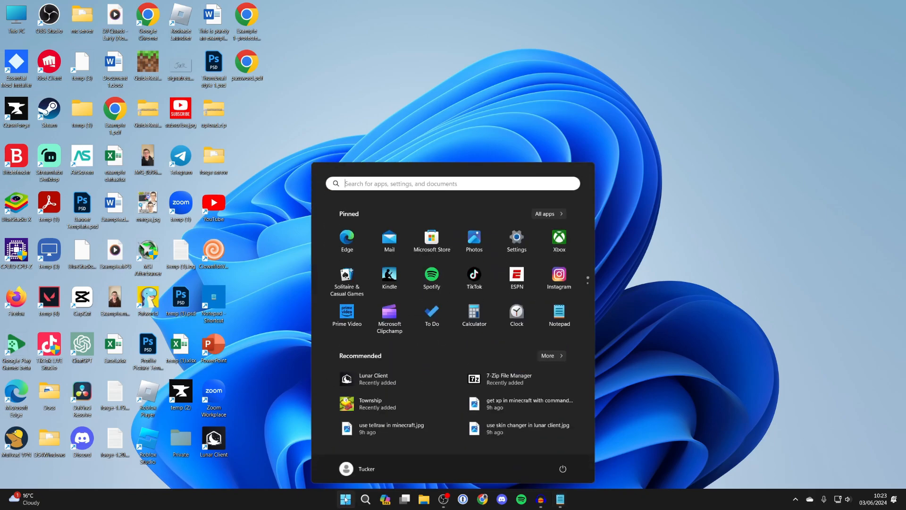
left_click(516, 295)
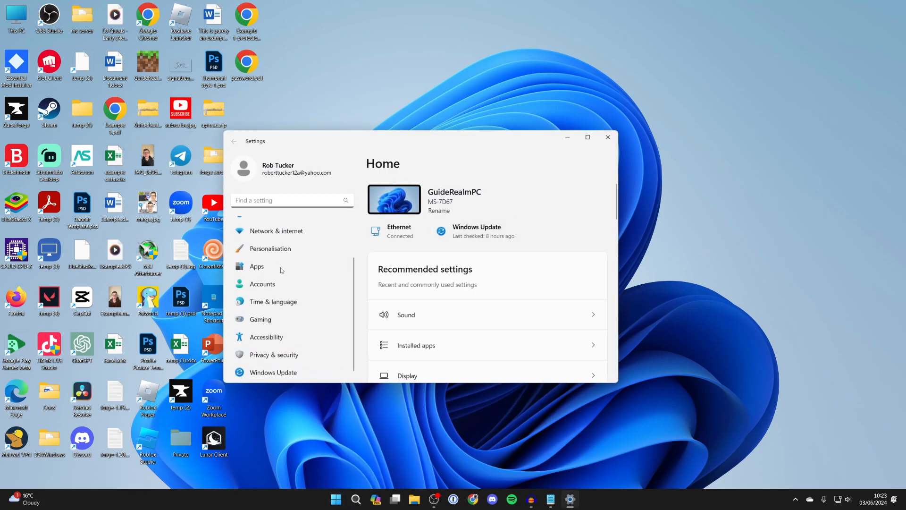
left_click(273, 371)
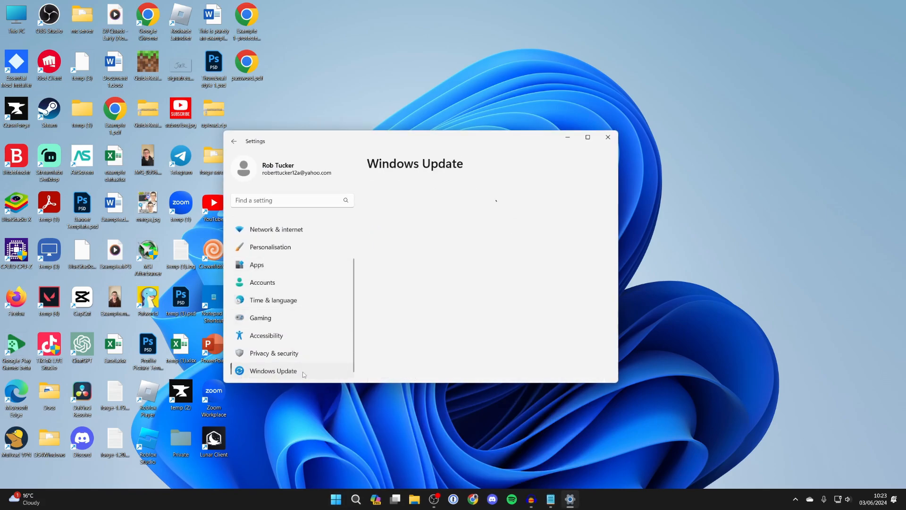
left_click(273, 370)
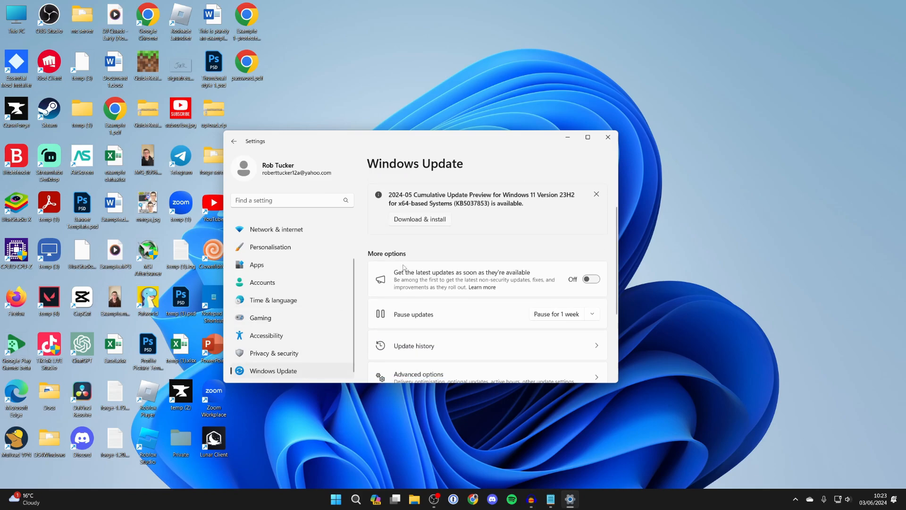
left_click(414, 346)
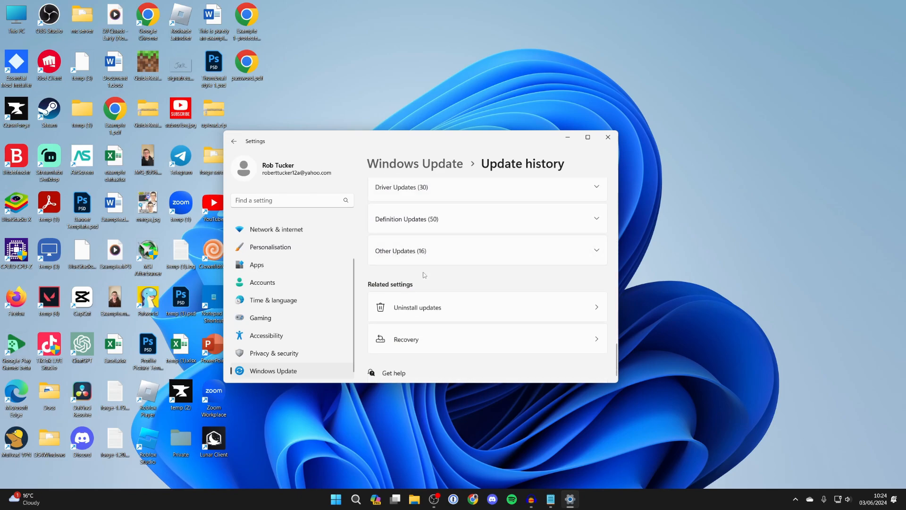
Browse the uninstallable updates list, return to Windows Update, and close Settings.
left_click(417, 307)
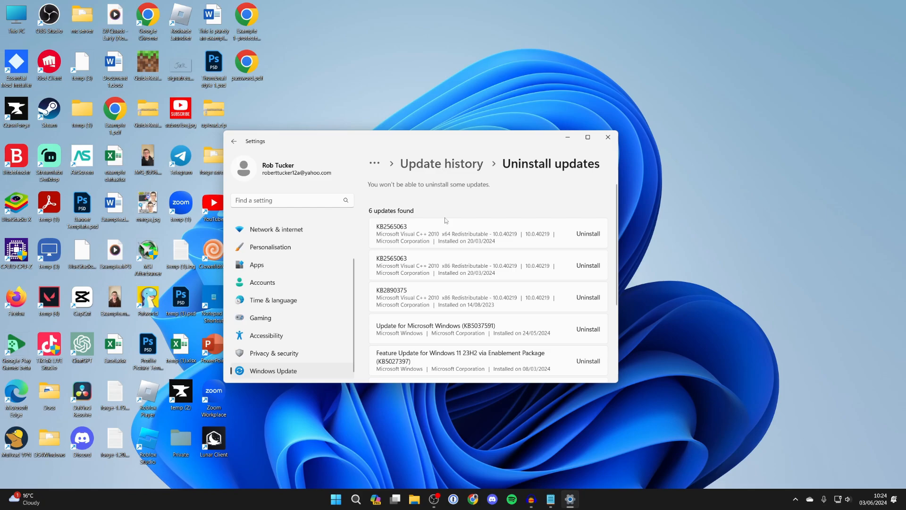
scroll("down", 3)
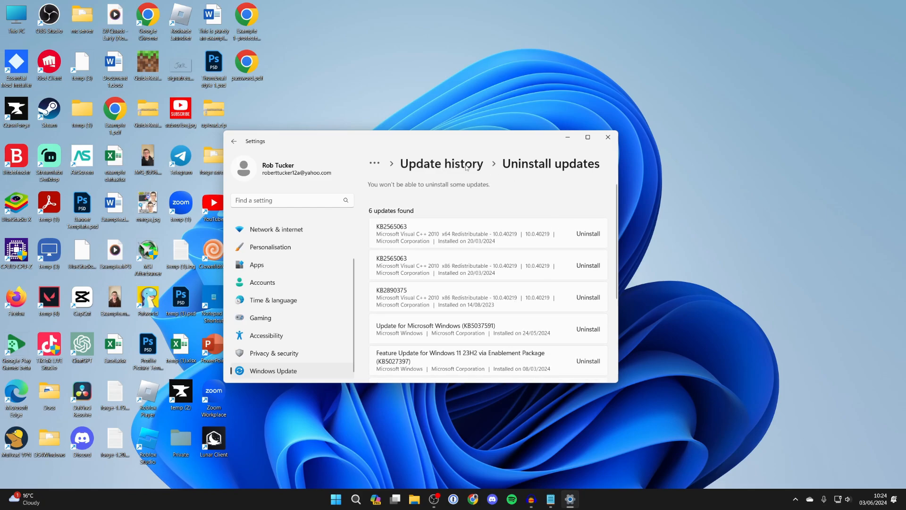
left_click(441, 163)
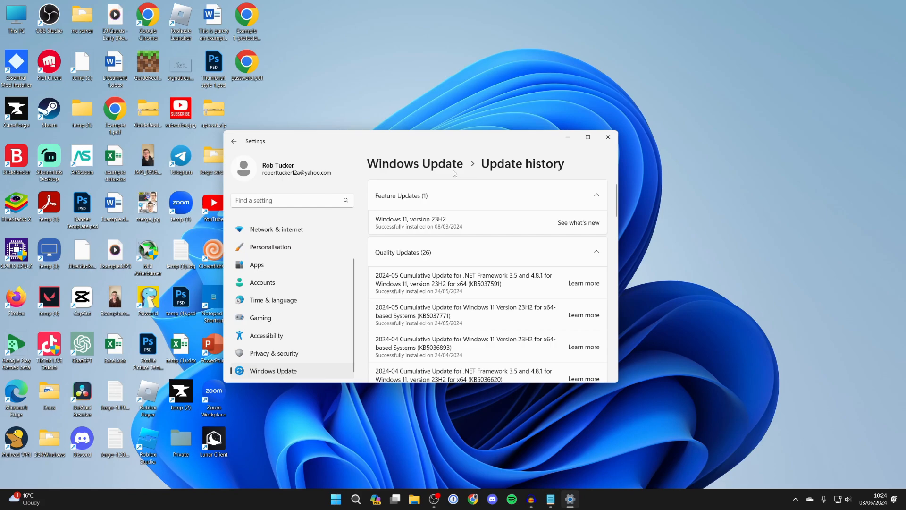
mouse_move(417, 170)
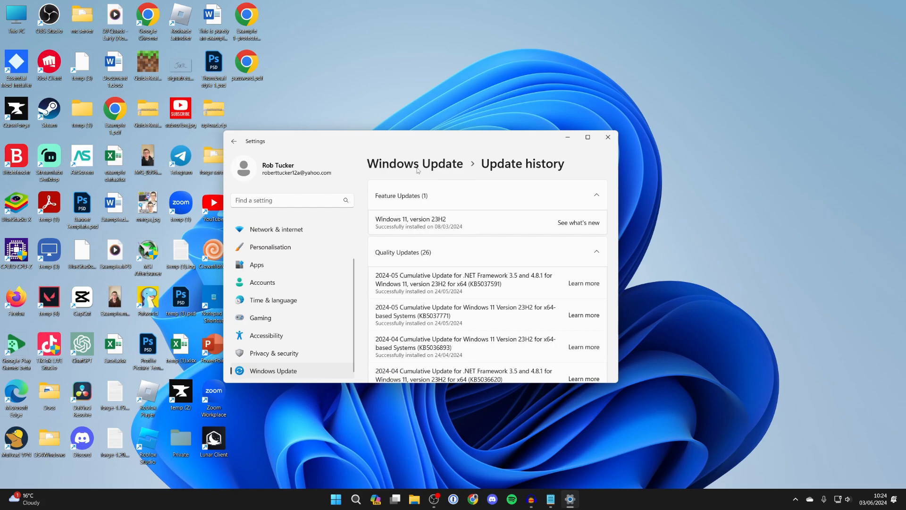
left_click(233, 140)
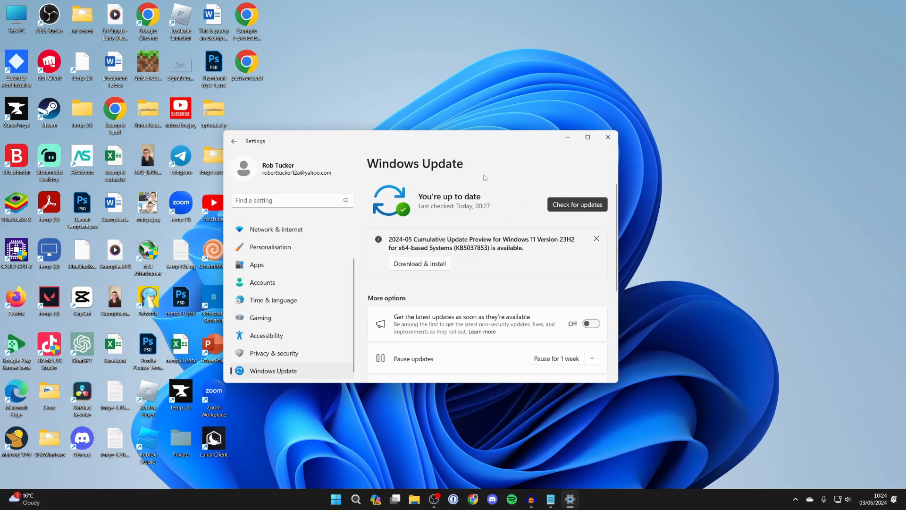
mouse_move(495, 170)
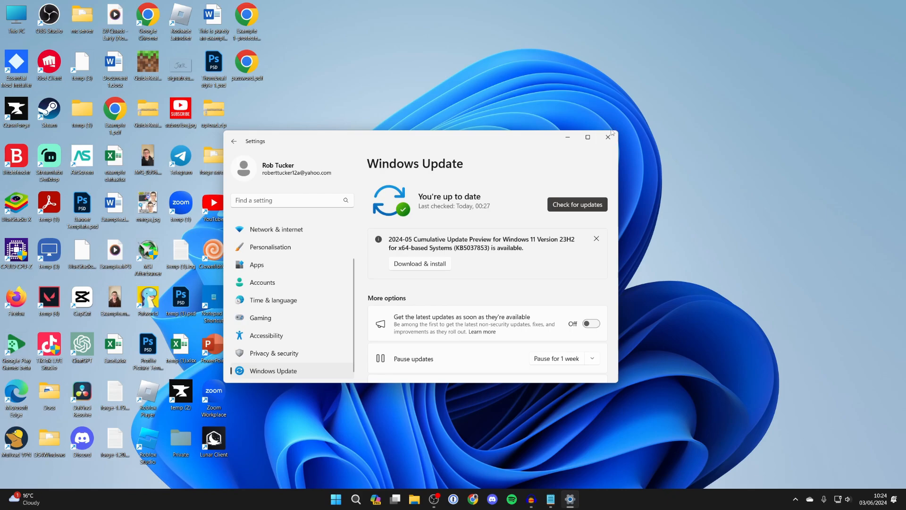
left_click(607, 138)
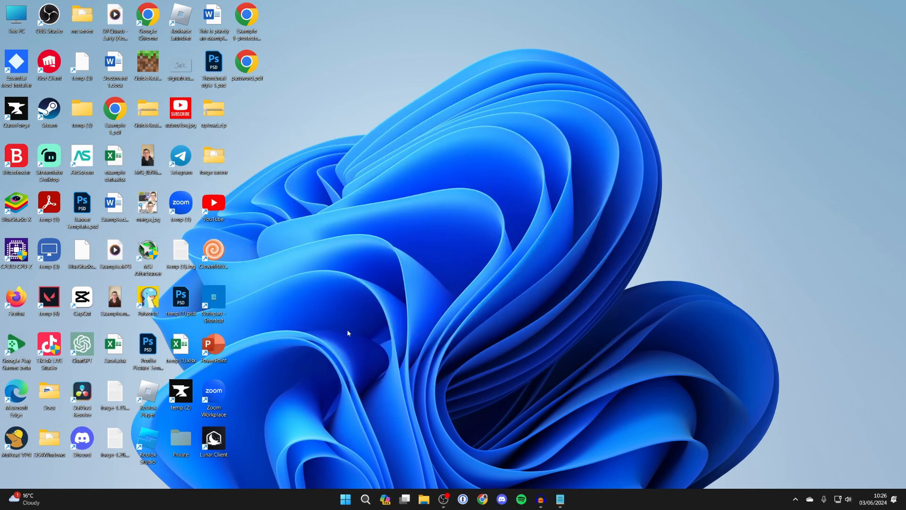
mouse_move(360, 438)
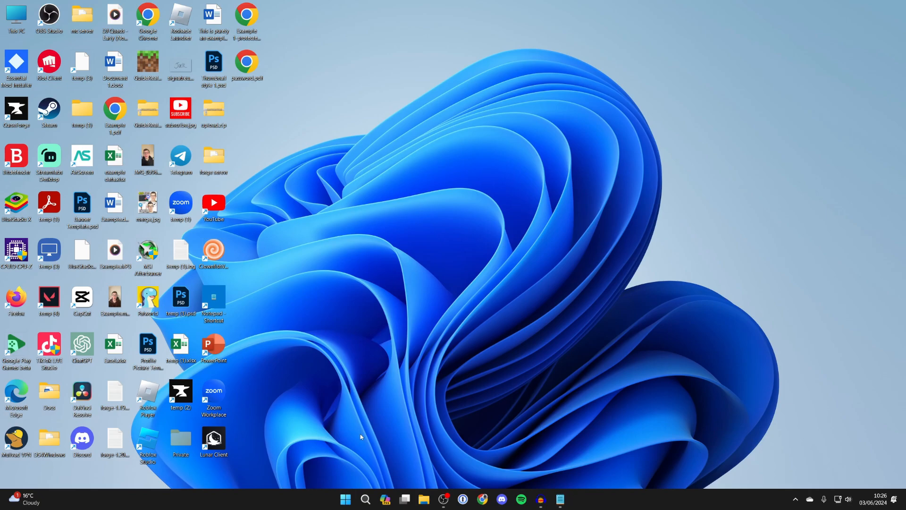
Launch Settings again from the Start menu's pinned apps.
left_click(345, 499)
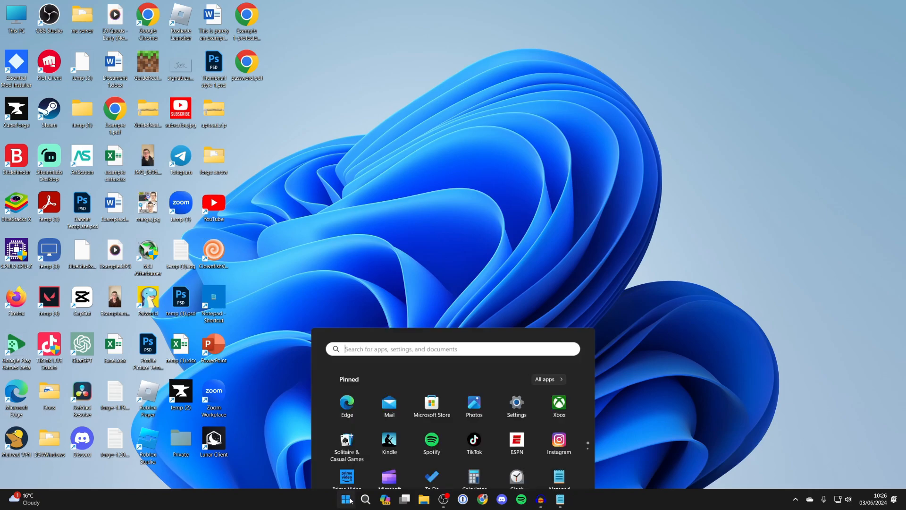
left_click(515, 406)
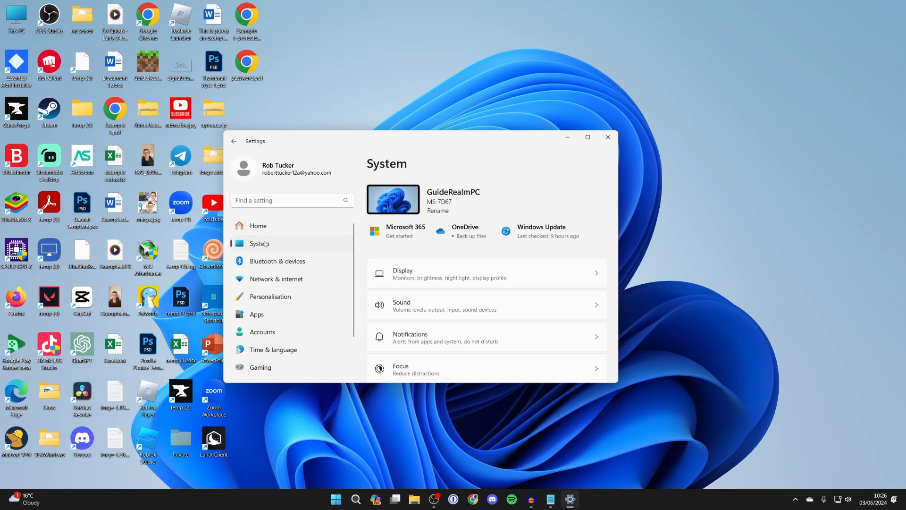
Scroll the Recovery page down to Reset this PC and Advanced startup.
scroll("down", 3)
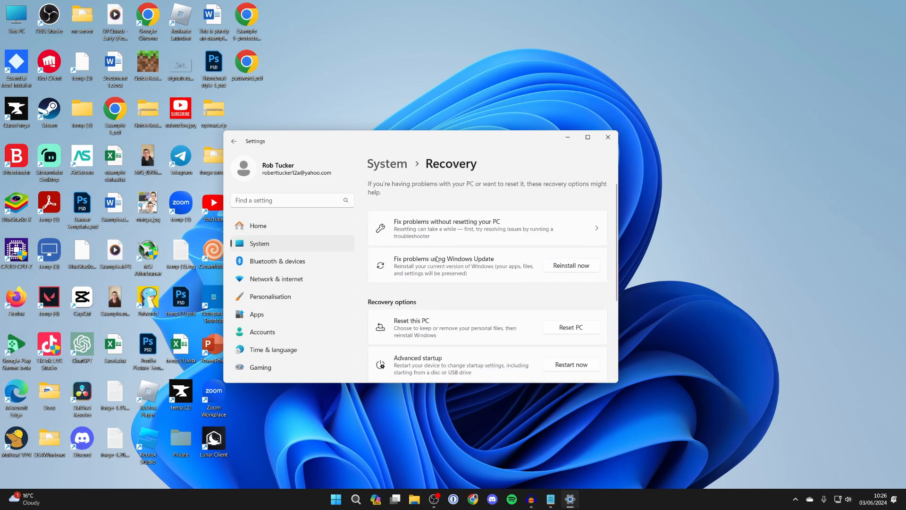
scroll("down", 3)
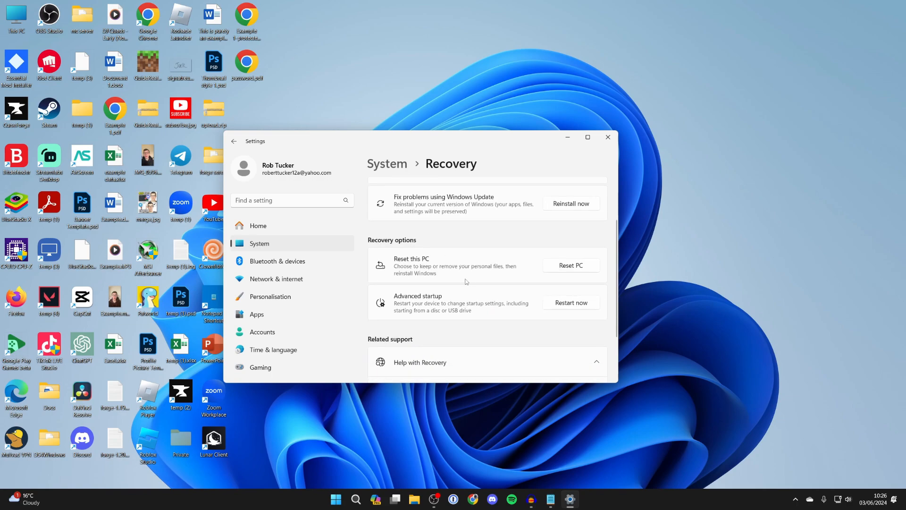
mouse_move(494, 234)
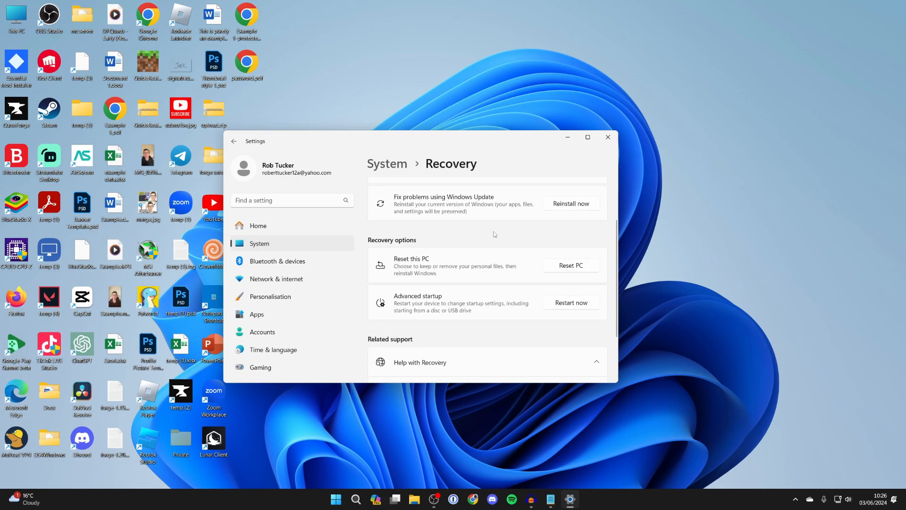